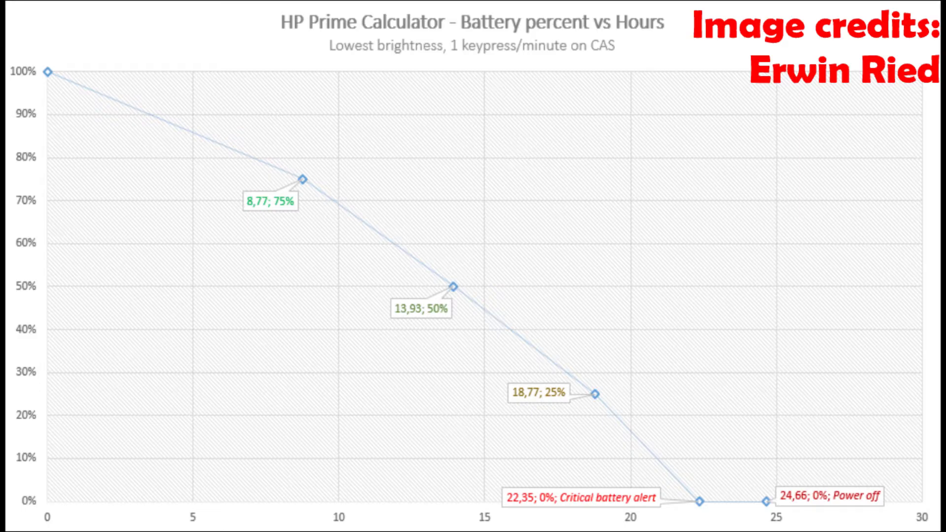
pyautogui.scroll(-3)
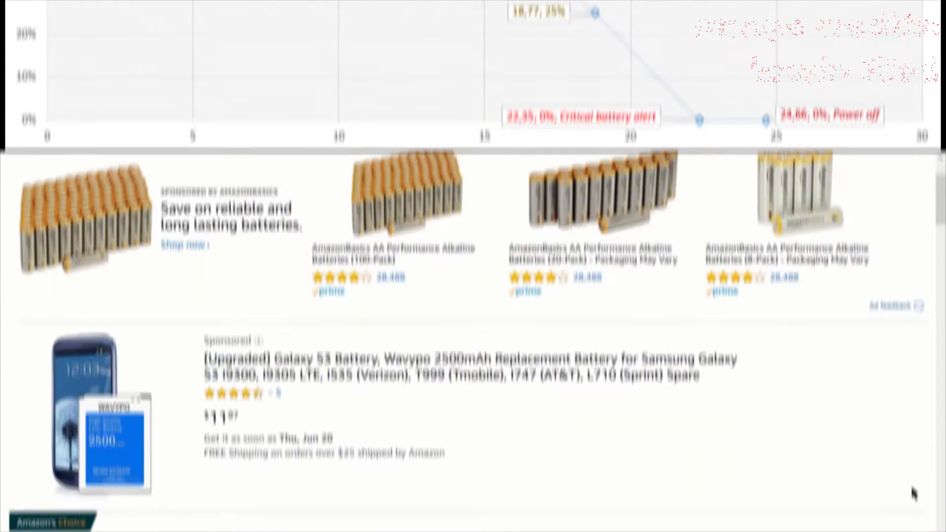
pyautogui.scroll(-3)
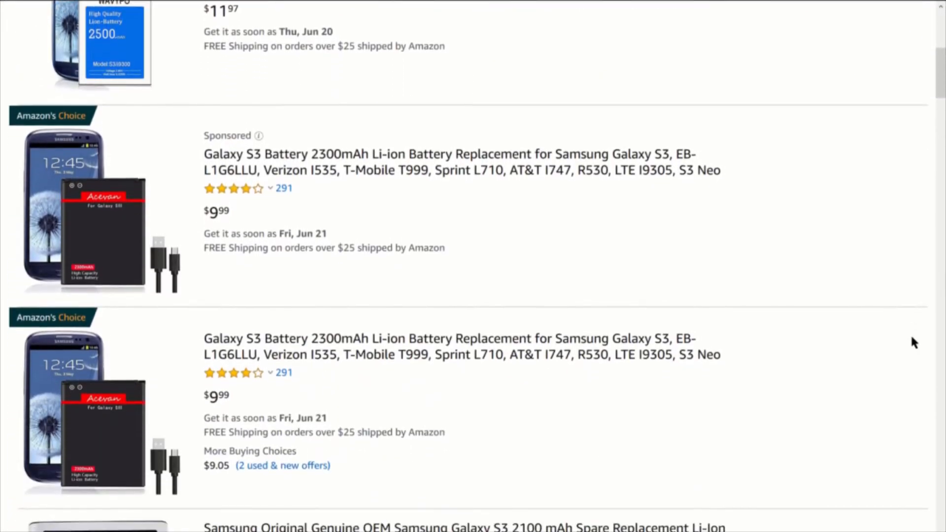
pyautogui.scroll(-3)
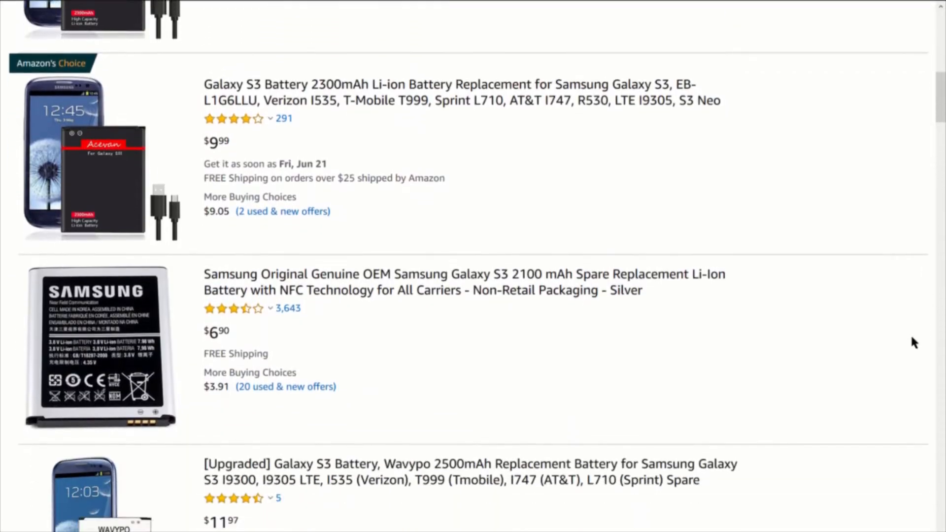